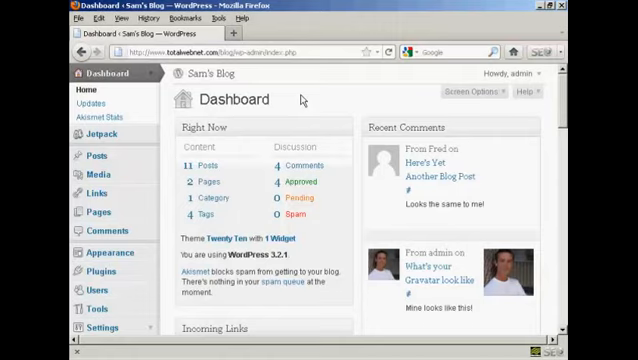
pyautogui.moveTo(482, 108)
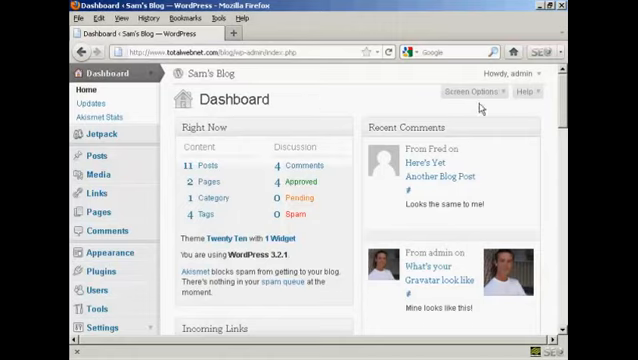
# Step: Go to Settings > Reading in the admin menu to reach the Reading Settings page
pyautogui.scroll(-3)
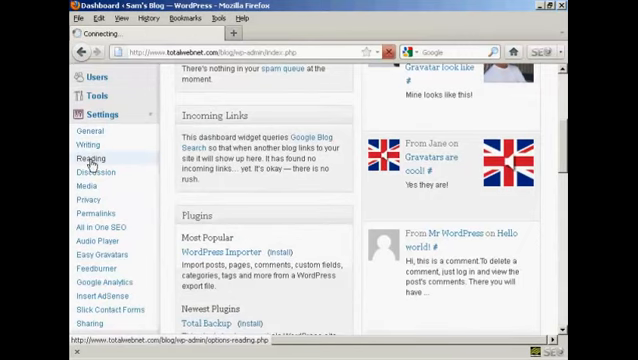
pyautogui.click(92, 158)
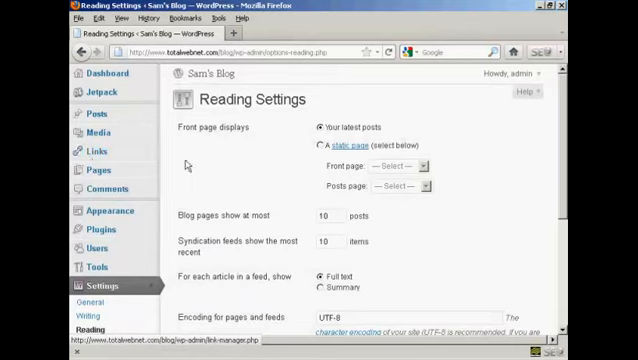
pyautogui.moveTo(236, 138)
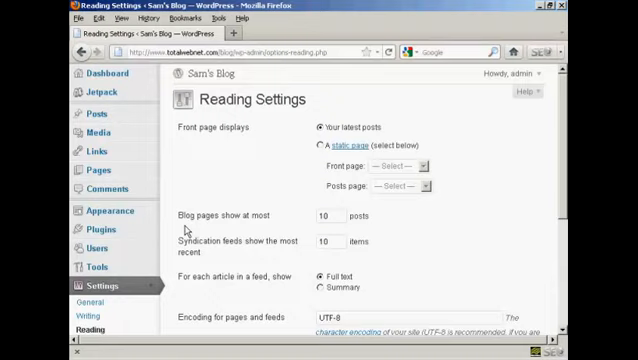
pyautogui.moveTo(218, 228)
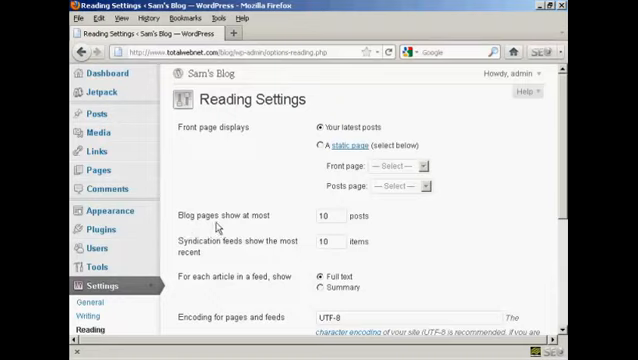
pyautogui.moveTo(266, 224)
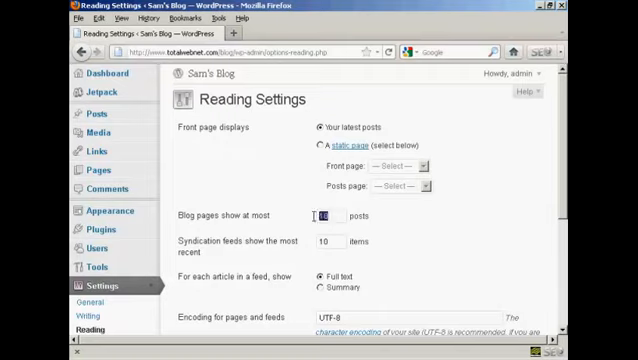
pyautogui.moveTo(394, 222)
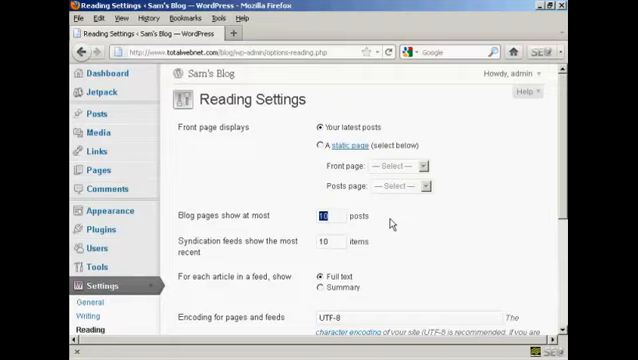
# Step: Enter 5 for 'Blog pages show at most' and 5 for syndication feed items
pyautogui.write('5')
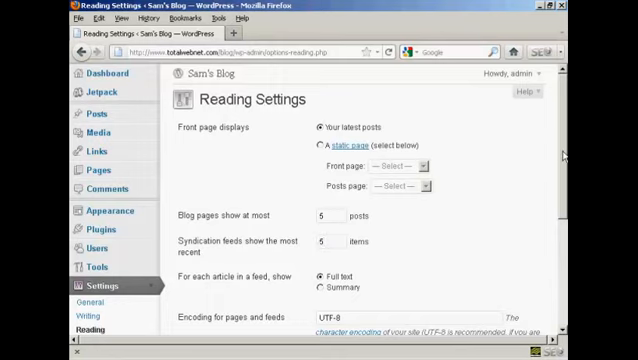
pyautogui.scroll(-3)
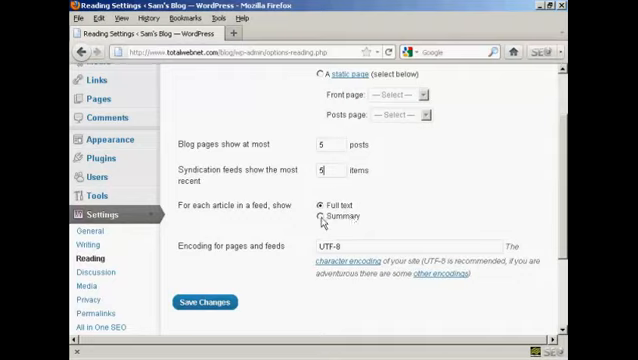
# Step: Keep feed articles on 'Full text' and save the Reading Settings with 5 posts and 5 feed items
pyautogui.click(324, 216)
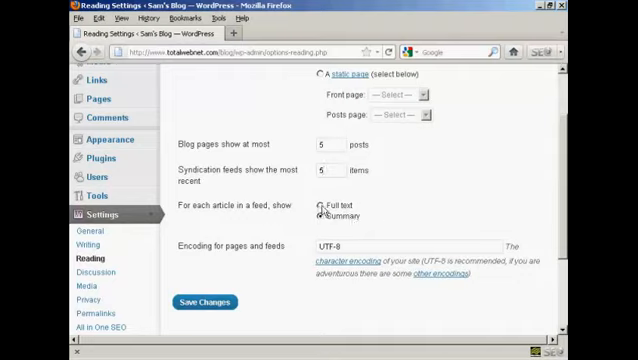
pyautogui.click(326, 204)
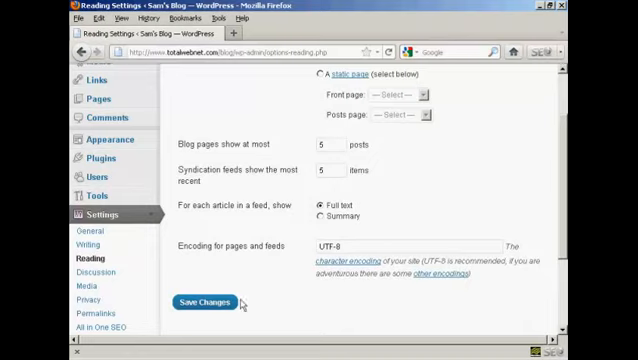
pyautogui.click(204, 304)
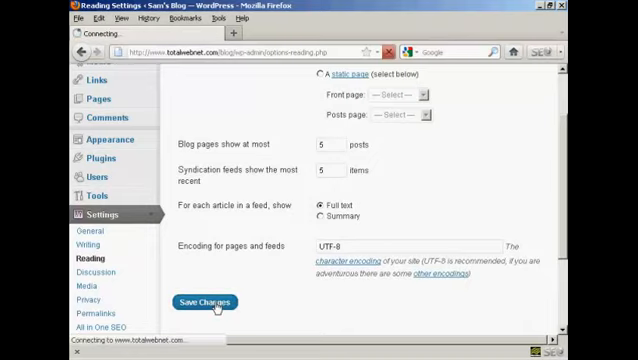
pyautogui.click(212, 304)
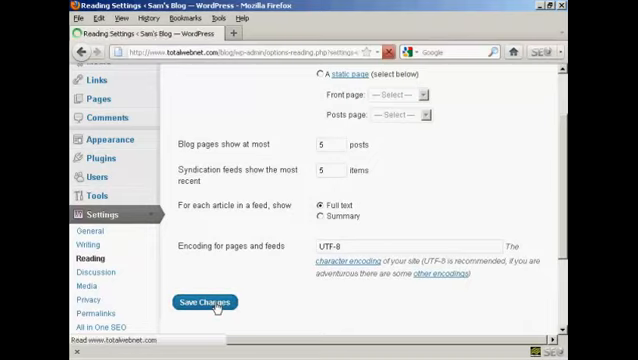
pyautogui.click(206, 304)
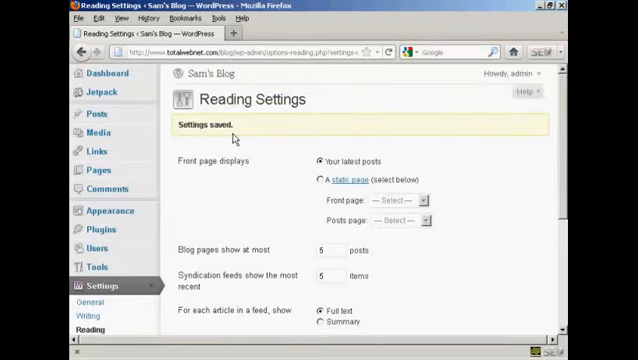